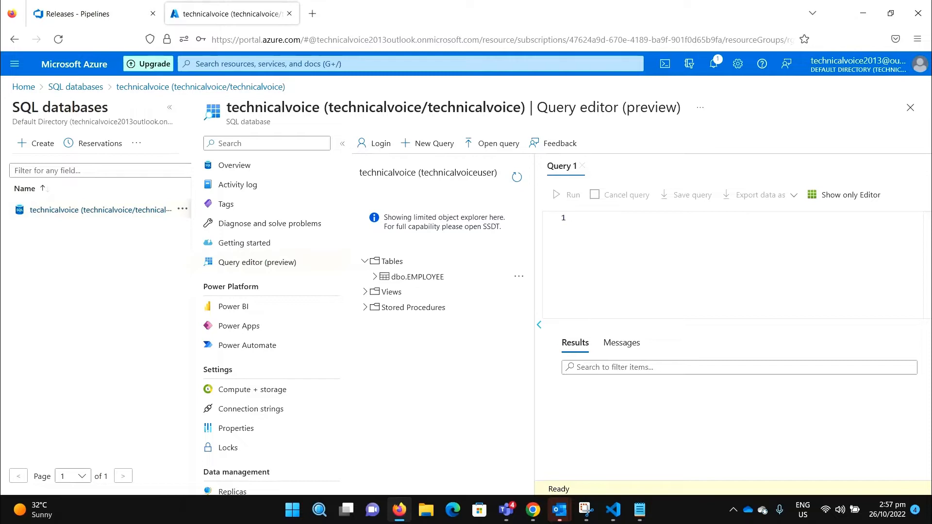
# Step: Go to Releases and start editing New release pipeline
pyautogui.click(90, 12)
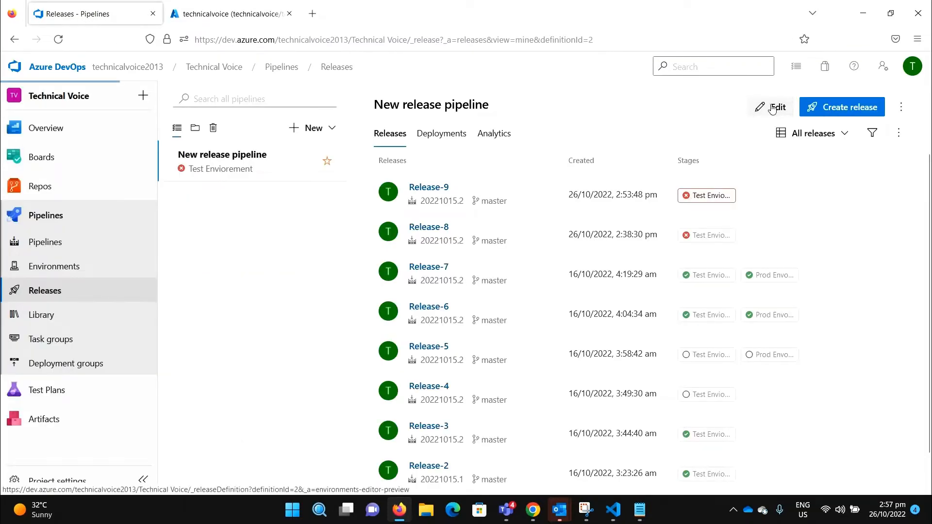
pyautogui.click(776, 106)
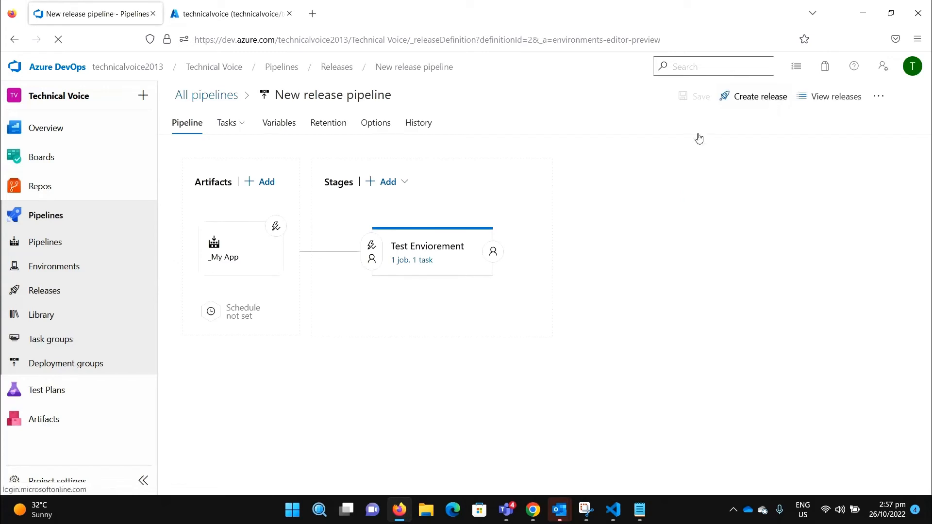
pyautogui.moveTo(403, 260)
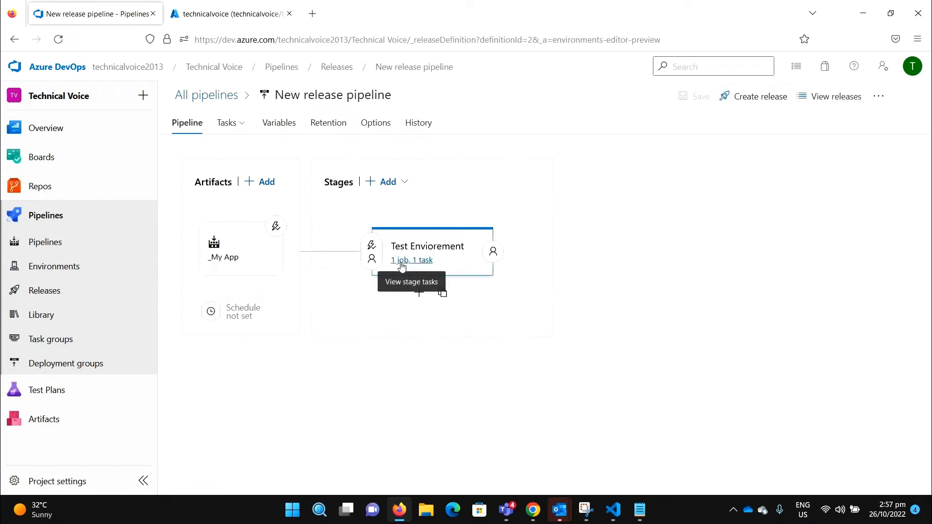
pyautogui.moveTo(307, 304)
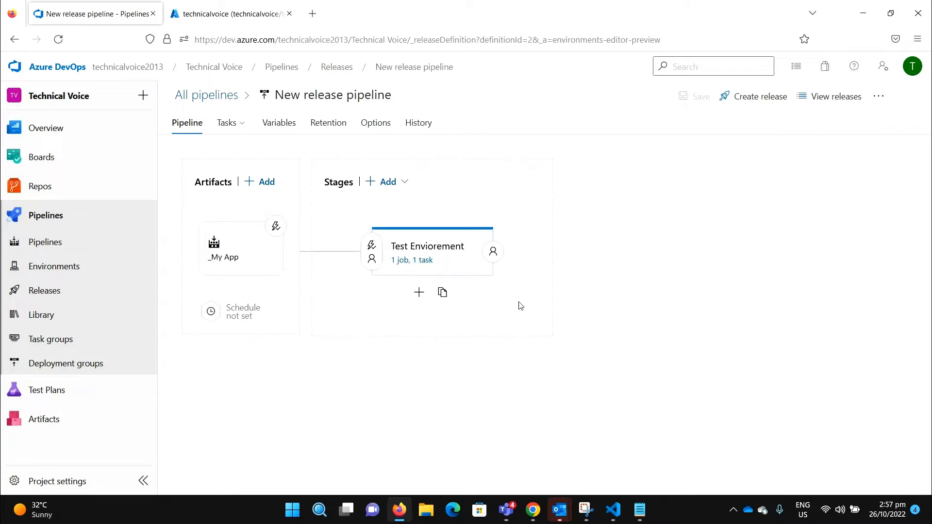
pyautogui.moveTo(662, 322)
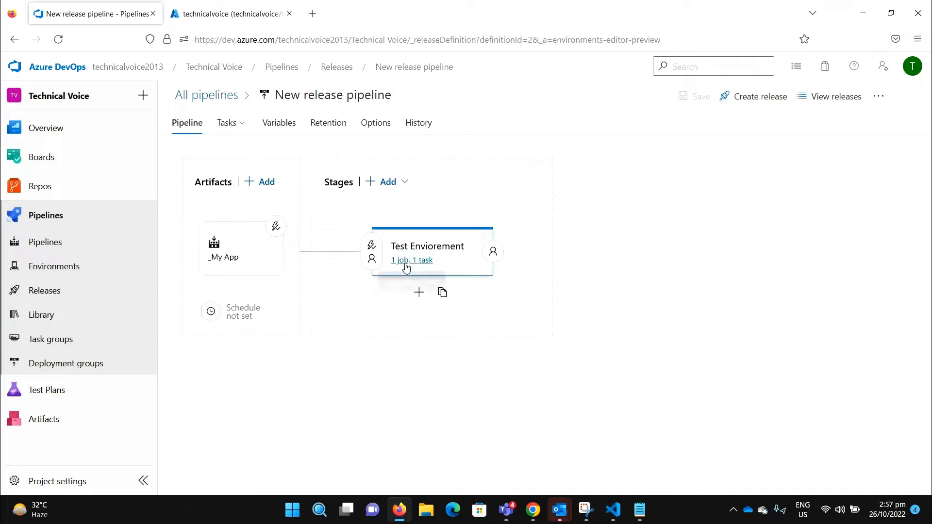
# Step: Add an 'Azure SQL Database deployment' task to the Test Enviorement agent job and view its settings
pyautogui.click(411, 260)
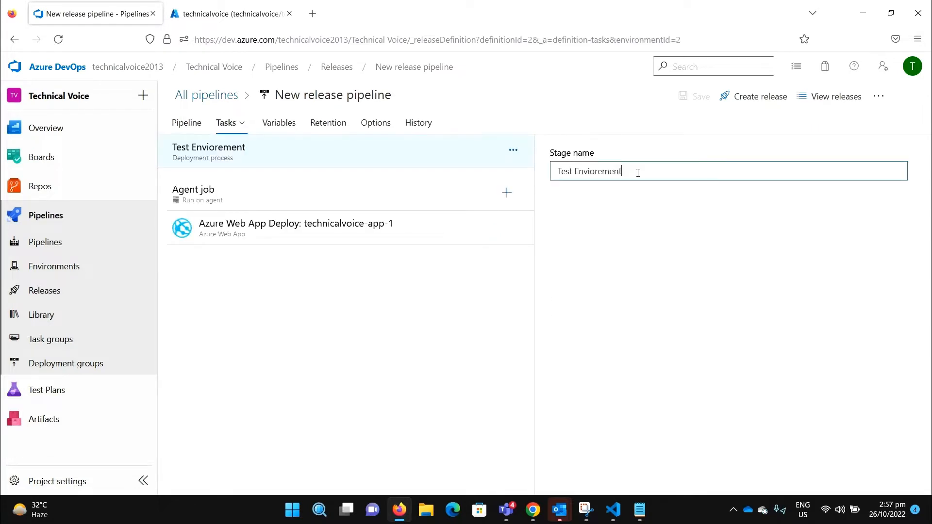
pyautogui.moveTo(505, 192)
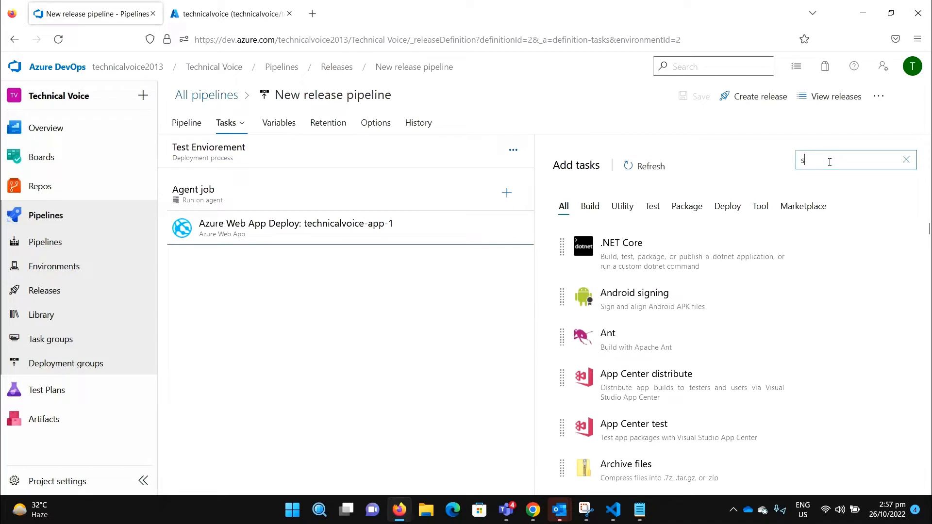
pyautogui.write('ql databas')
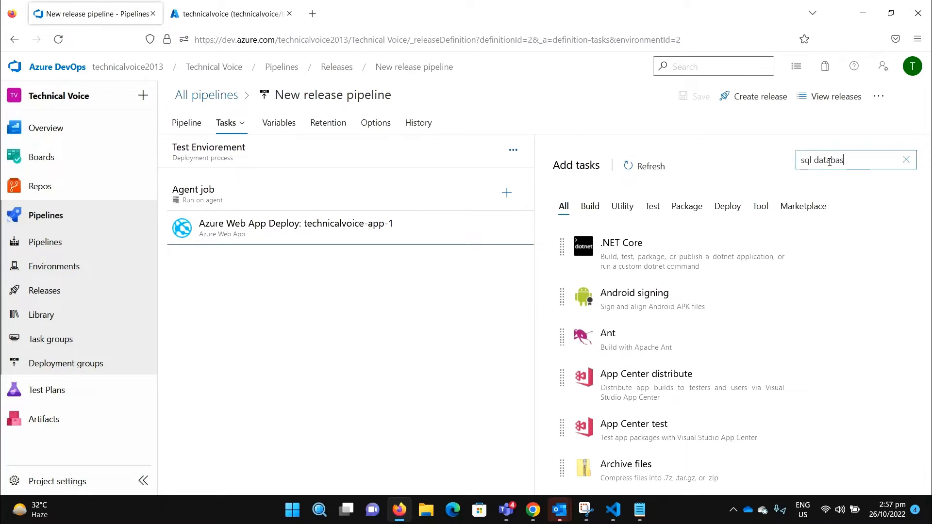
pyautogui.write('e')
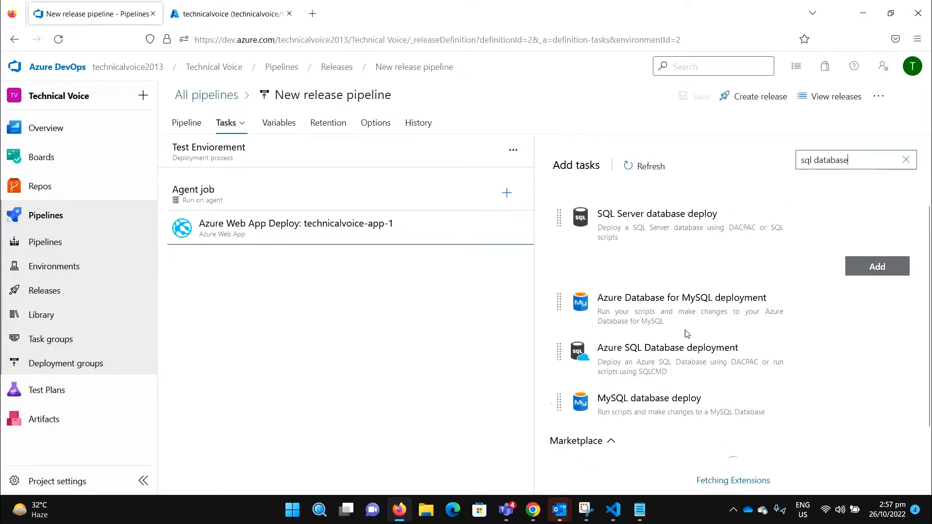
pyautogui.click(876, 267)
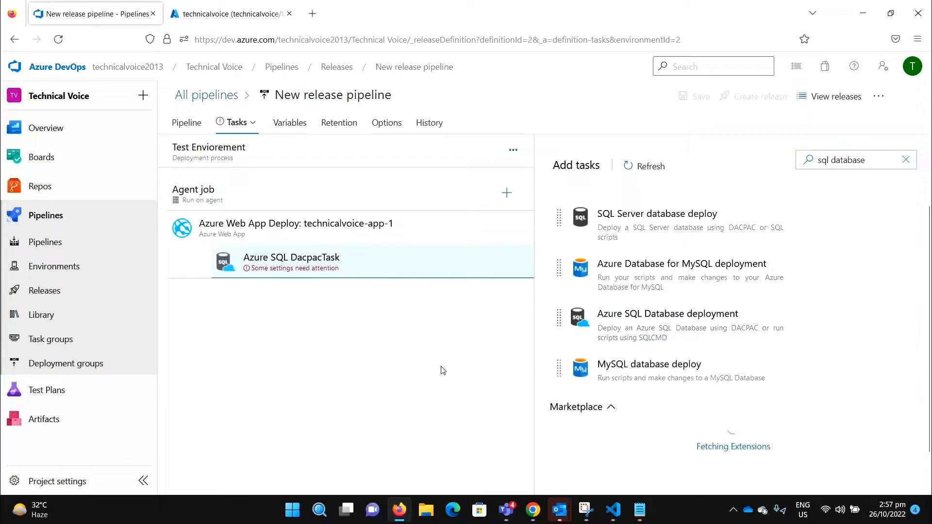
pyautogui.click(291, 261)
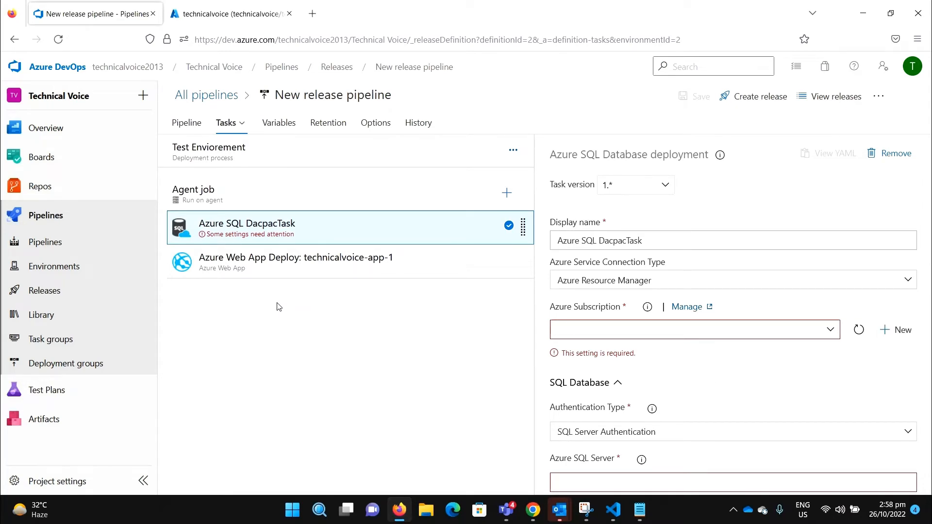
pyautogui.moveTo(827, 337)
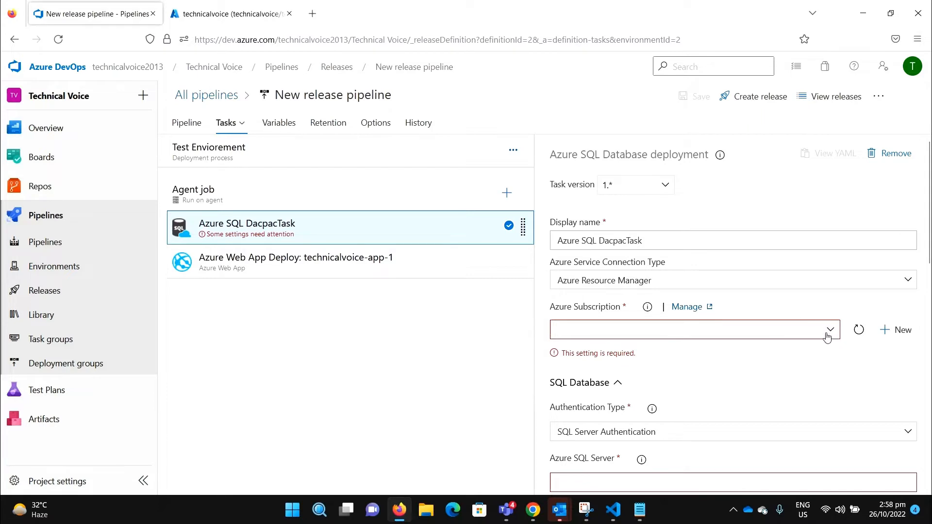
# Step: Set the SQL task's Azure subscription to Azure Portal Service Connection, then head to the Azure portal
pyautogui.click(692, 329)
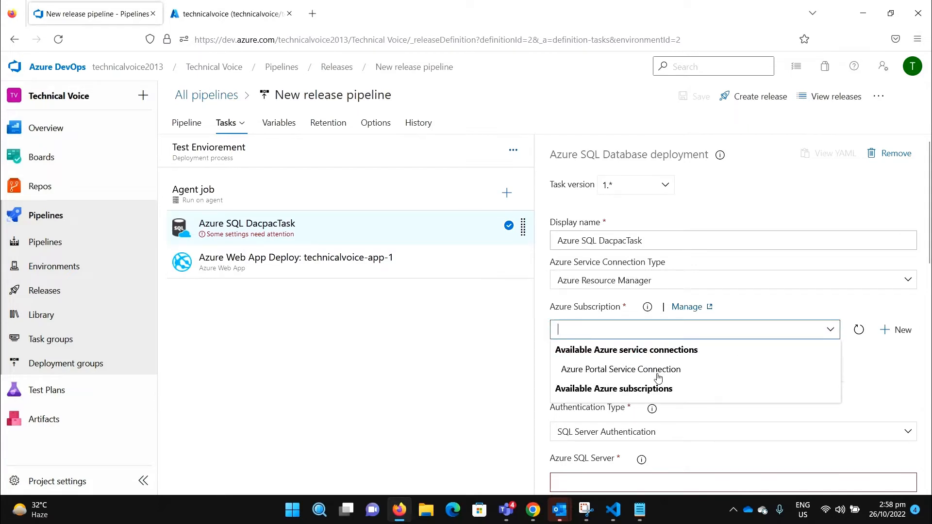
pyautogui.click(620, 369)
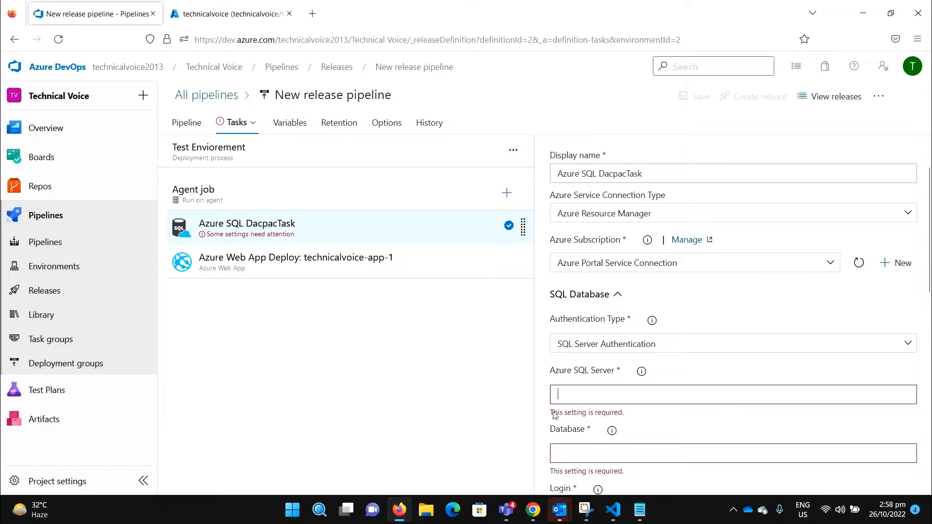
pyautogui.click(230, 12)
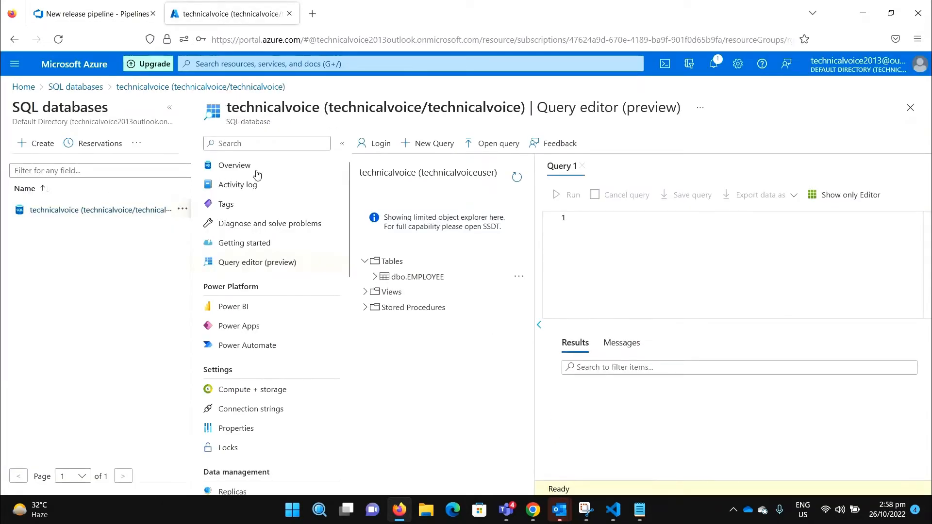
# Step: Copy the technicalvoice database's server name from its Overview and return to Azure DevOps
pyautogui.click(234, 165)
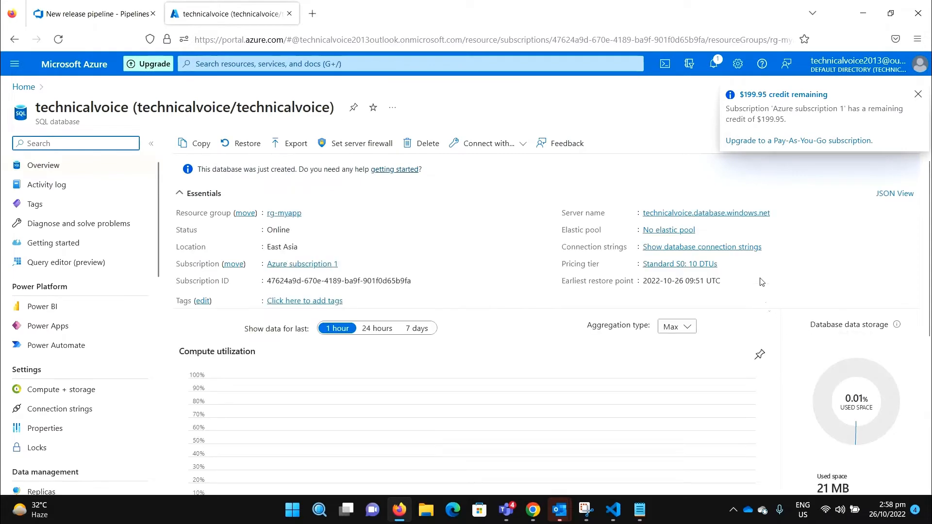
pyautogui.click(778, 212)
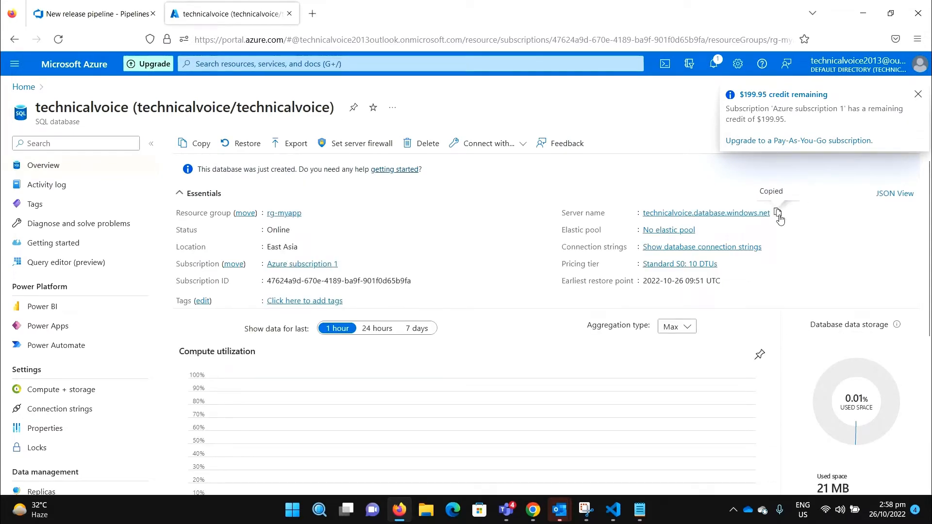
pyautogui.click(93, 13)
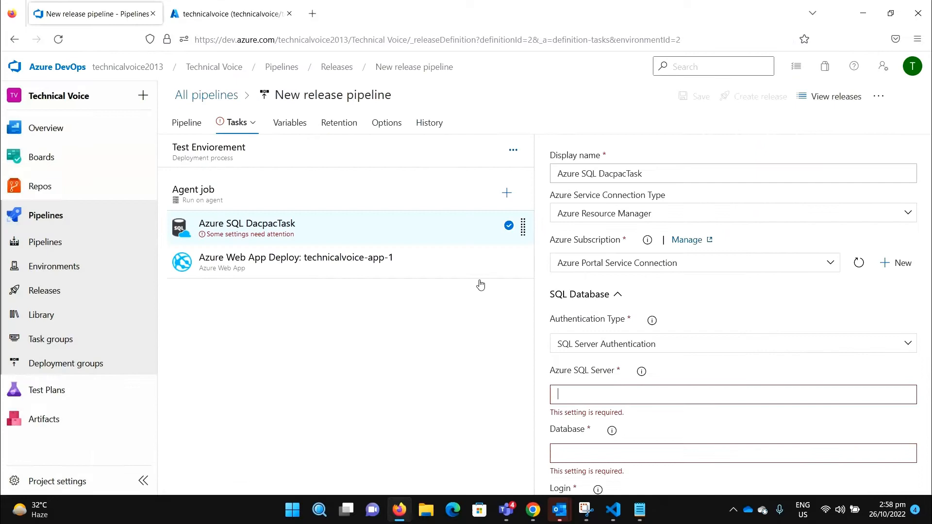
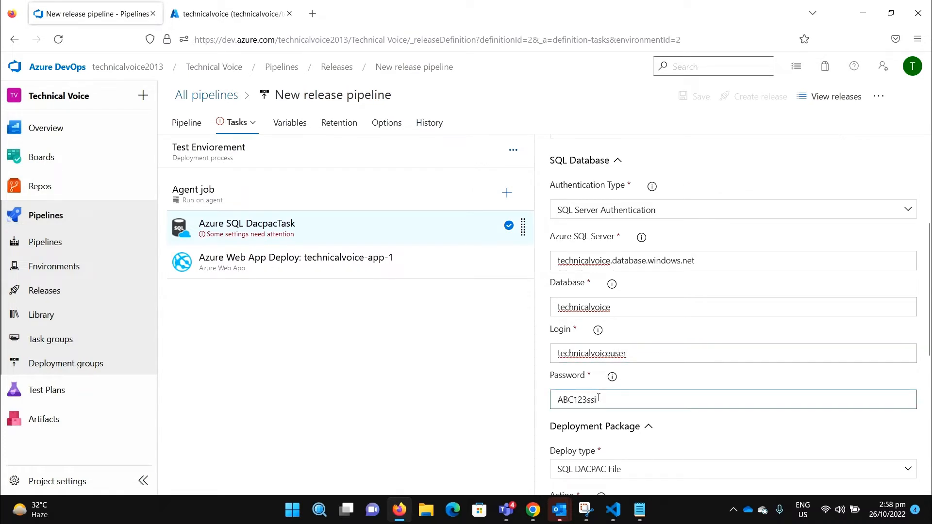
# Step: Fill in server technicalvoice.database.windows.net, database technicalvoice, login technicalvoiceuser and the password
pyautogui.scroll(-3)
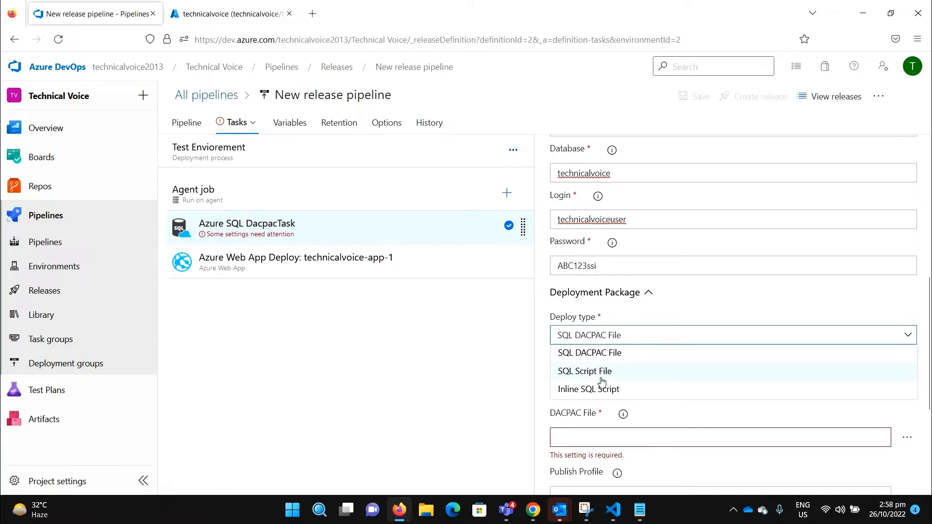
# Step: Switch deploy type to SQL Script File, browse linked artifacts for a script, then cancel without picking one
pyautogui.click(584, 371)
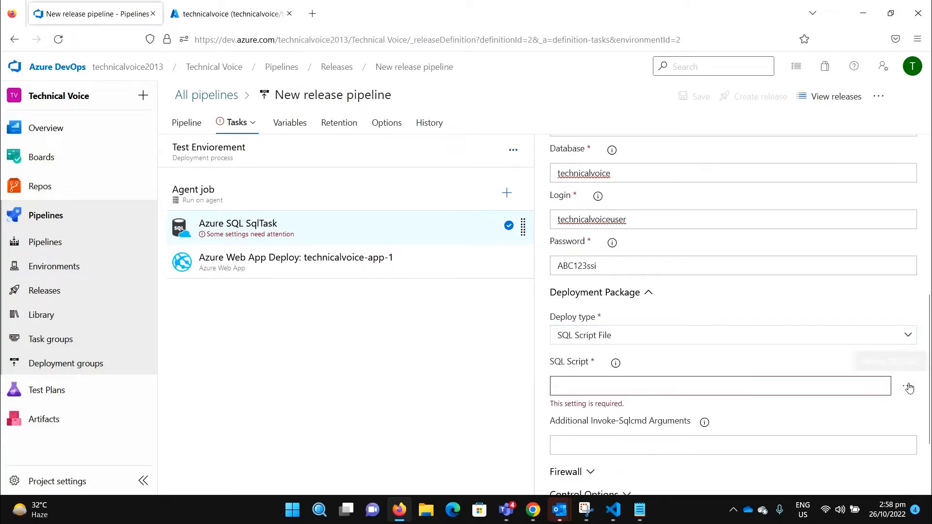
pyautogui.click(909, 385)
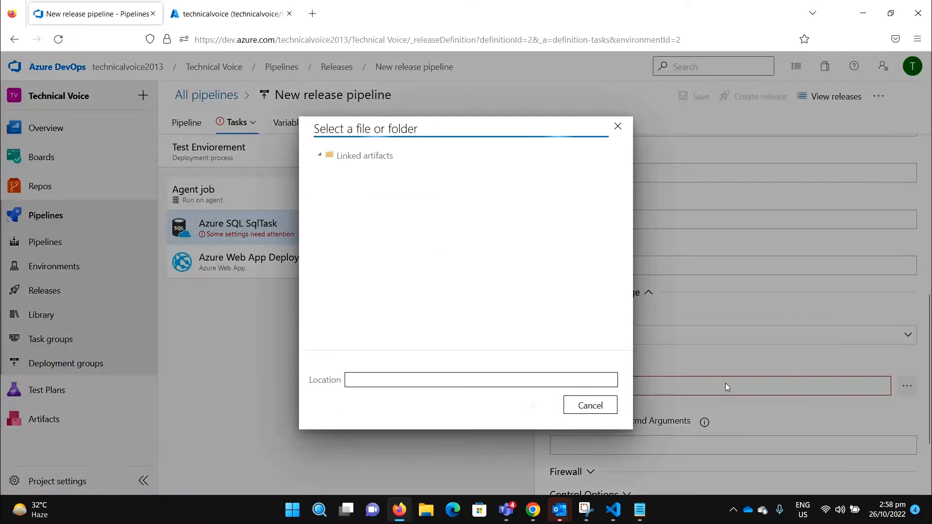
pyautogui.click(320, 155)
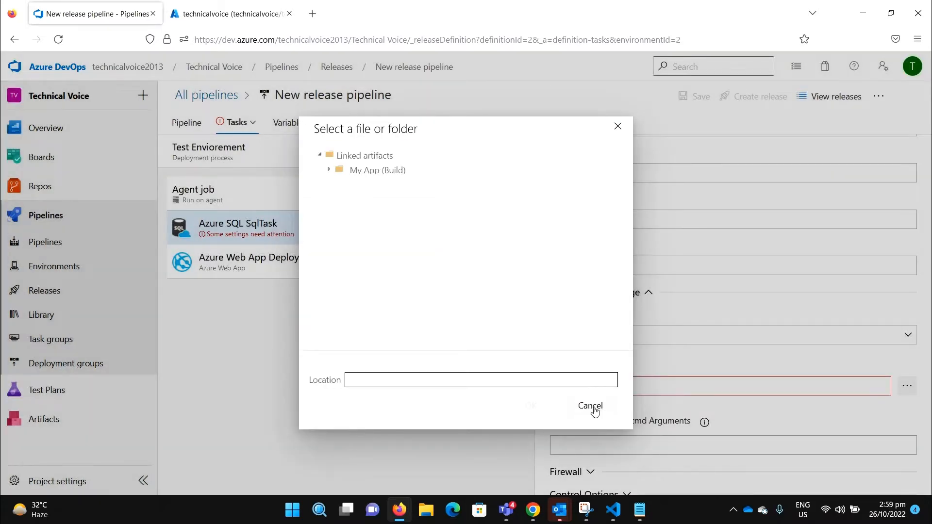
pyautogui.click(589, 406)
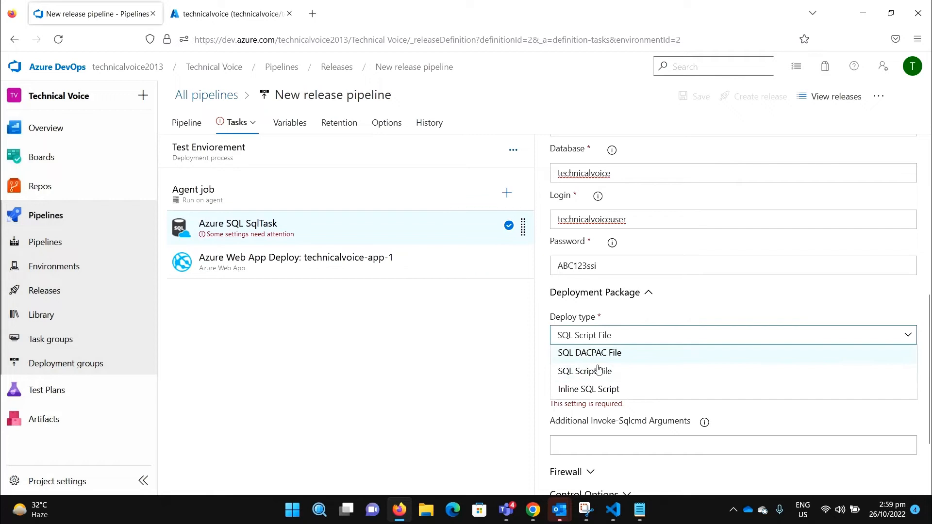
# Step: Switch to Inline SQL Script with INSERTs for employees 1 JOHN and 2 David, and save the pipeline
pyautogui.click(588, 389)
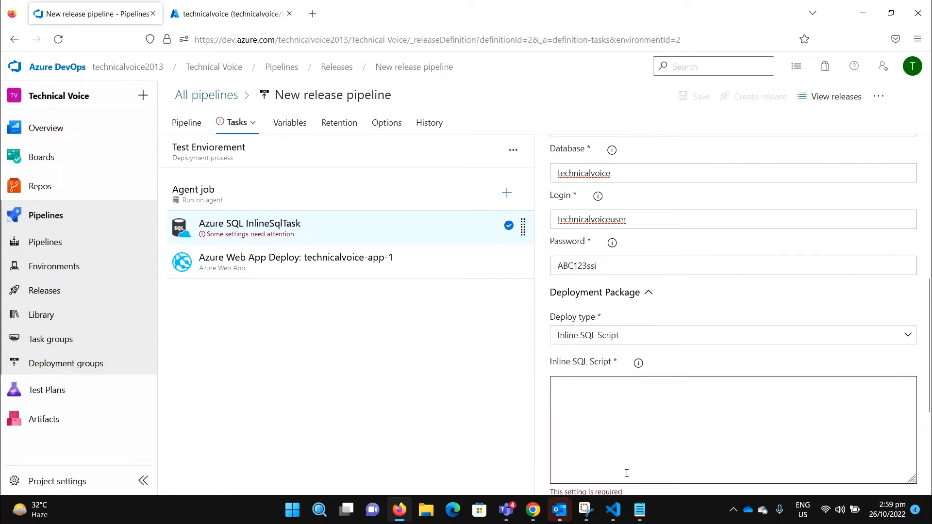
pyautogui.click(714, 429)
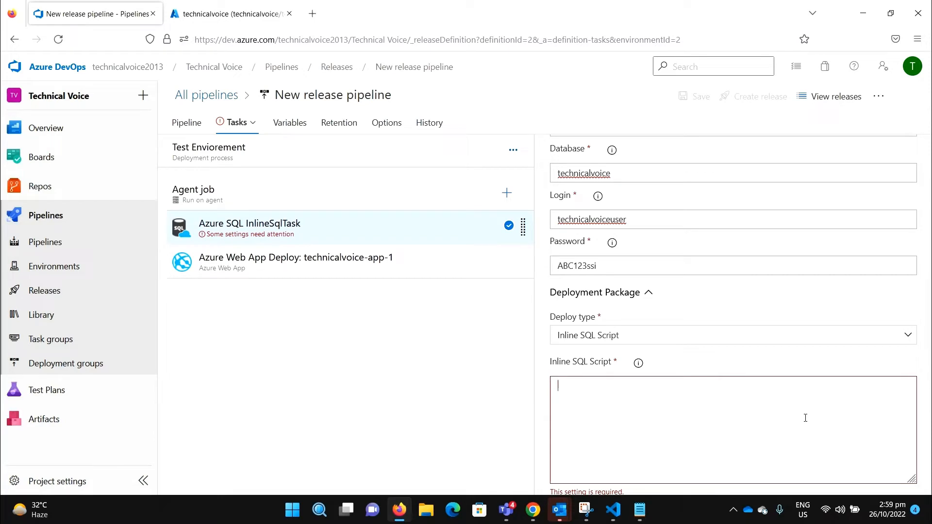
pyautogui.moveTo(647, 349)
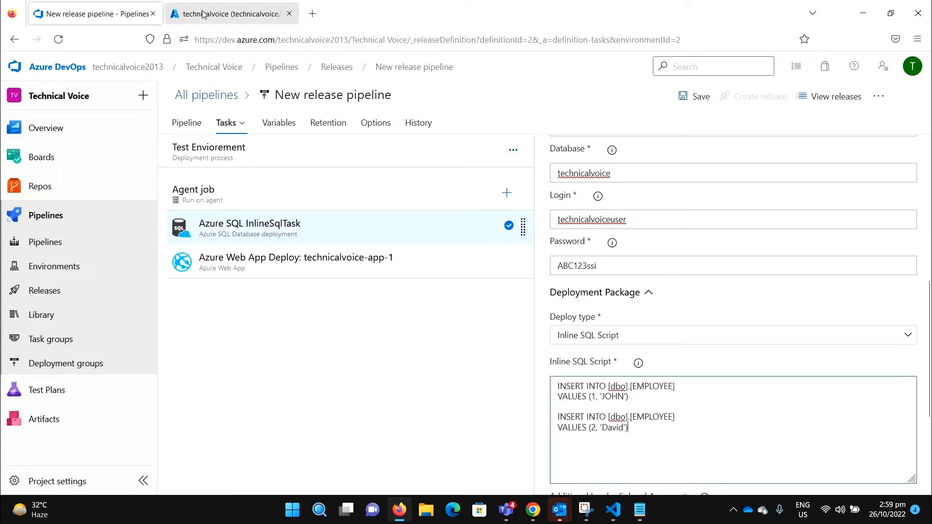
pyautogui.scroll(-3)
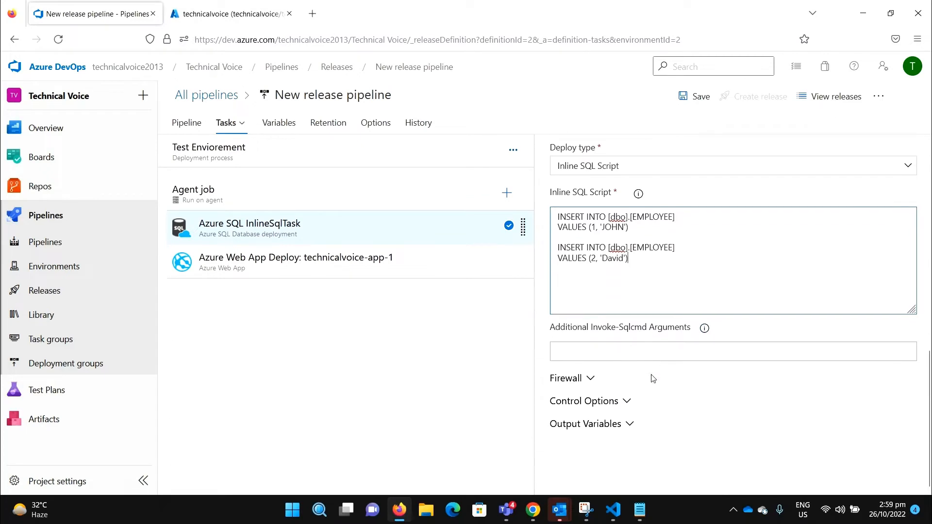
pyautogui.click(694, 96)
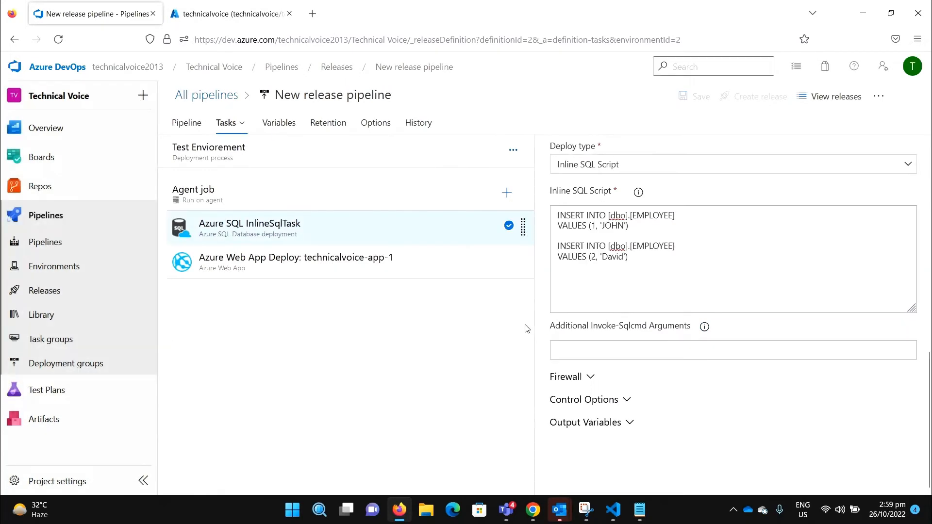
pyautogui.scroll(3)
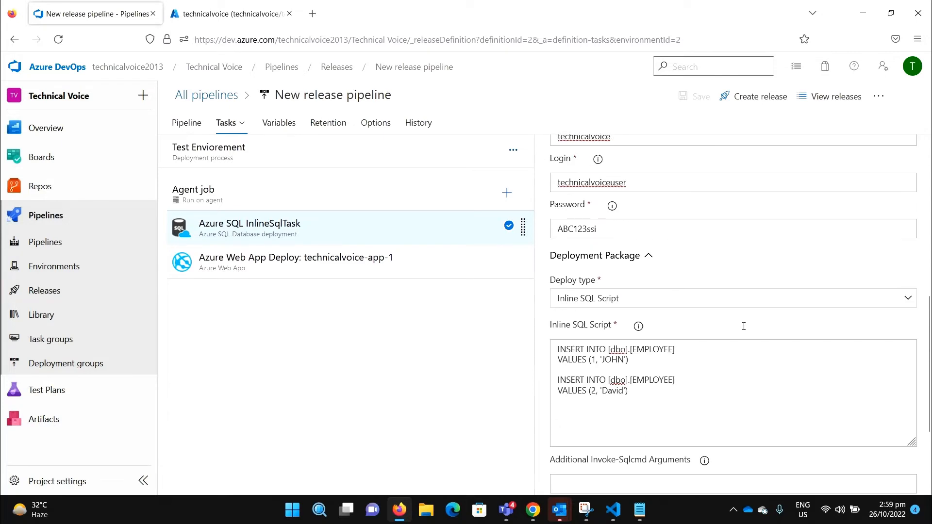
pyautogui.moveTo(697, 330)
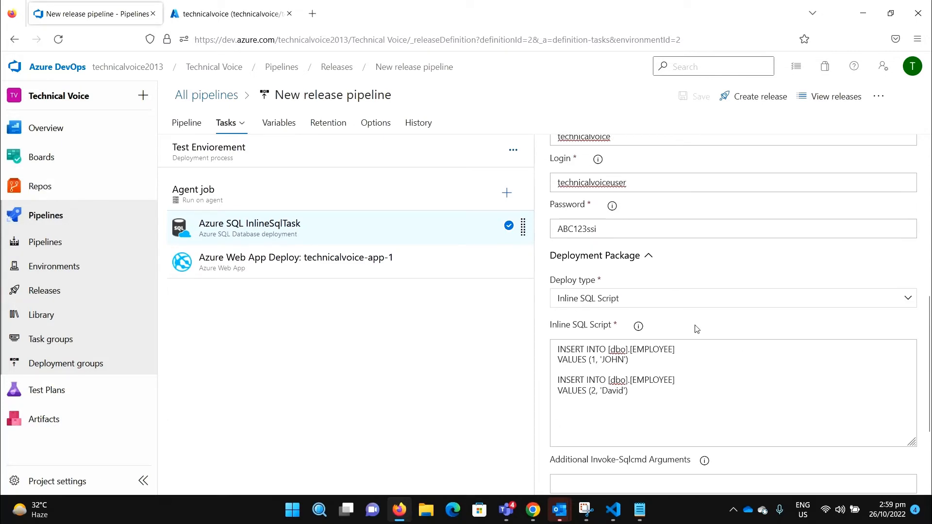
# Step: Create Release-10 from the pipeline, view its progress page, then move to the Azure portal
pyautogui.click(187, 124)
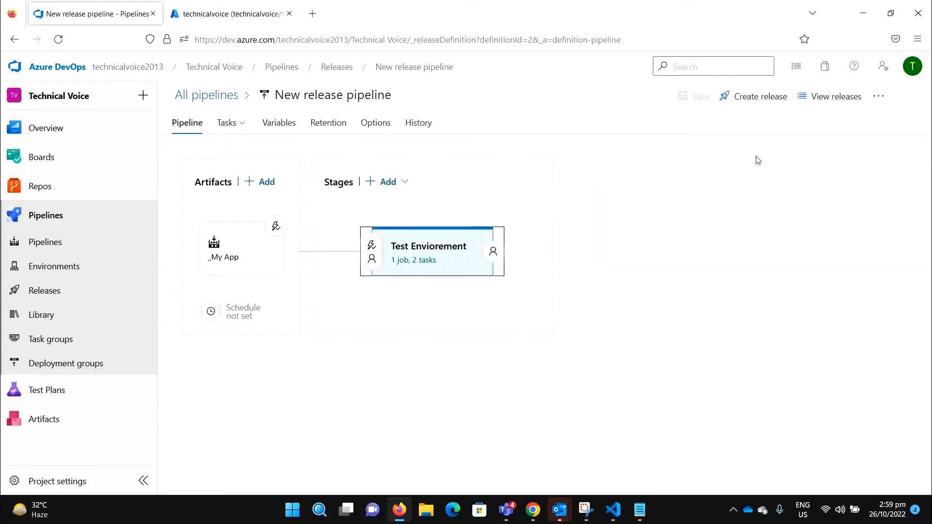
pyautogui.click(760, 96)
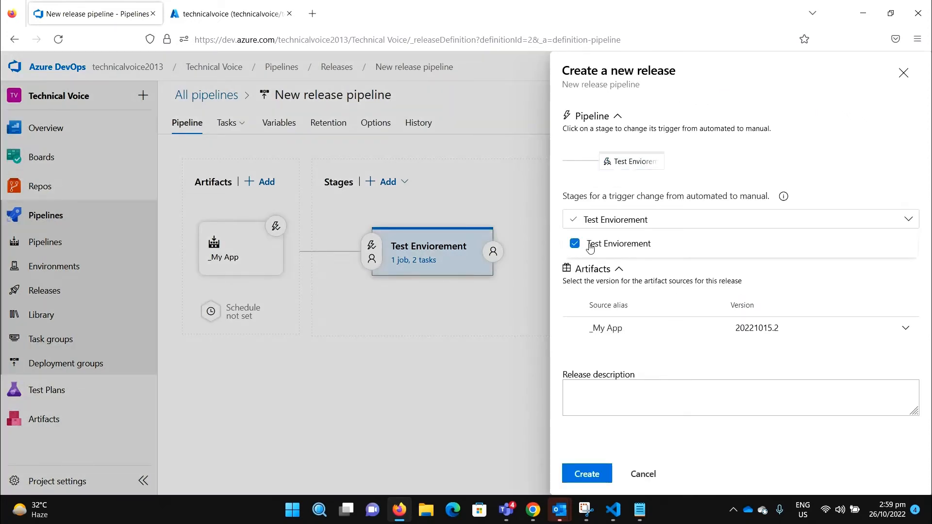
pyautogui.click(587, 474)
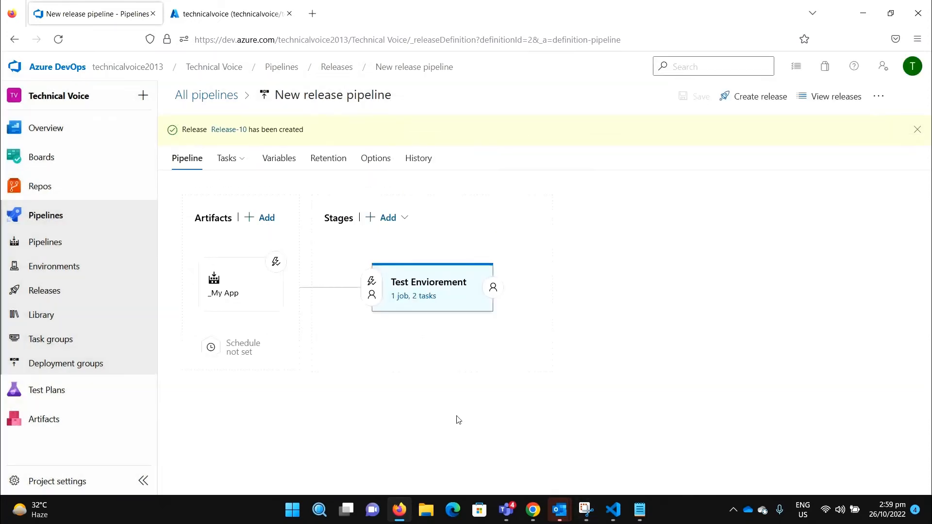
pyautogui.click(229, 129)
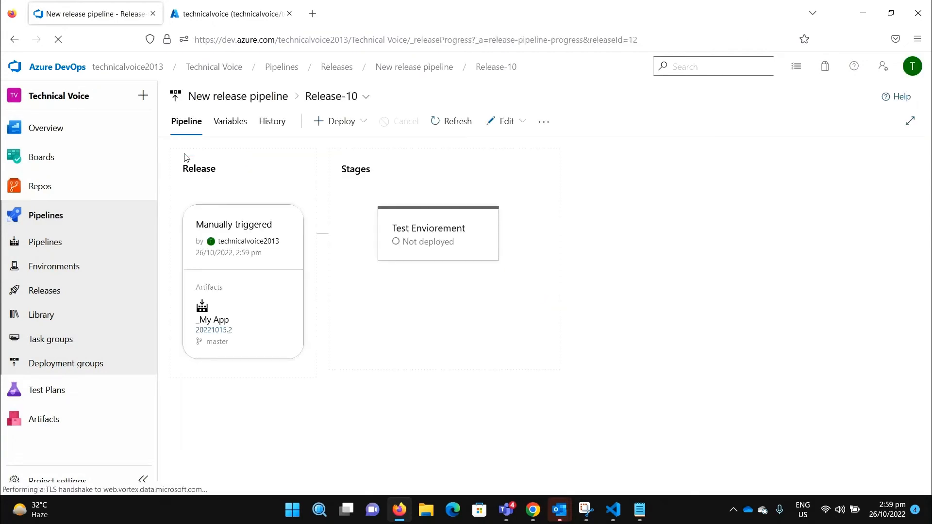
pyautogui.click(232, 13)
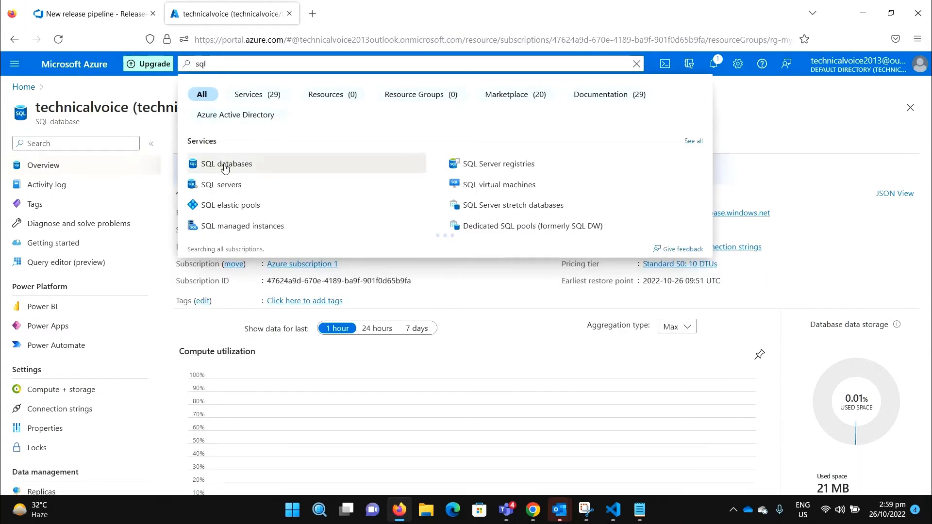
# Step: In technicalvoice's query editor, select top 1000 rows from dbo.EMPLOYEE (empty), then return to DevOps
pyautogui.click(227, 163)
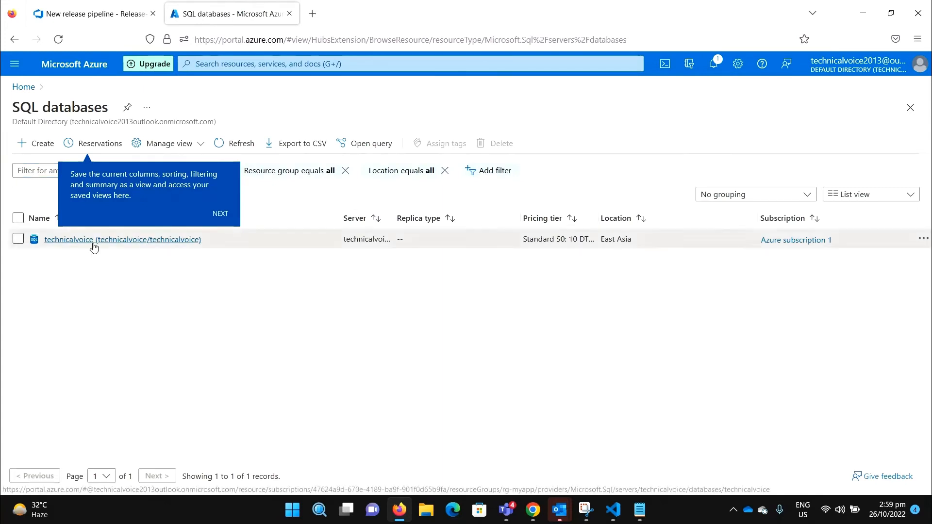
pyautogui.click(122, 239)
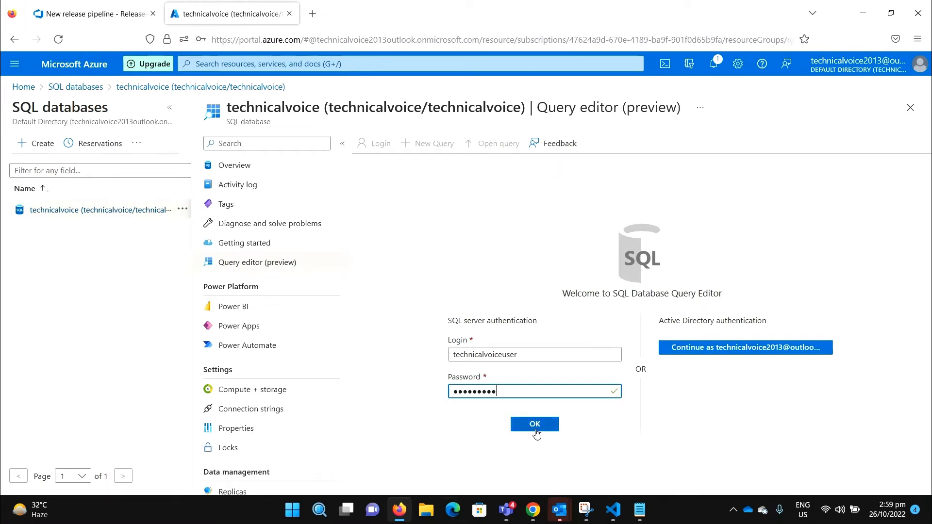
pyautogui.click(534, 425)
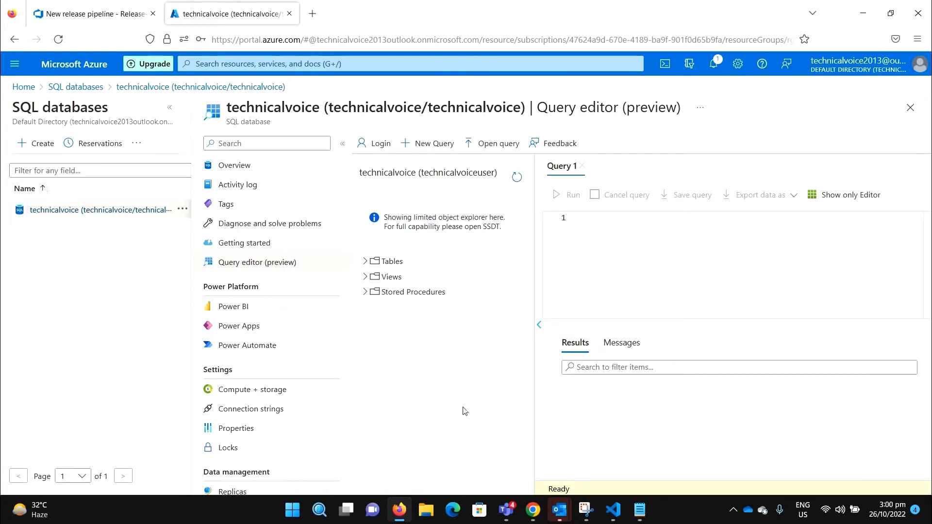
pyautogui.click(367, 261)
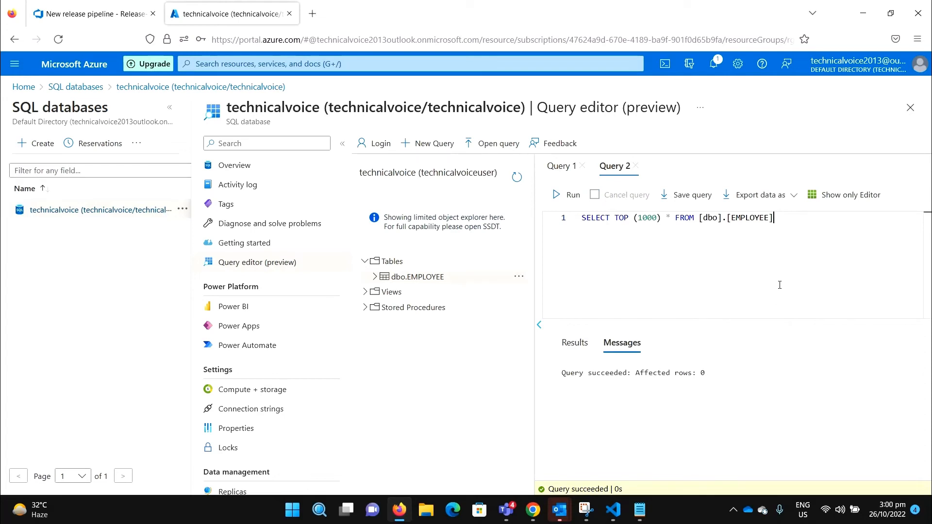
pyautogui.click(89, 14)
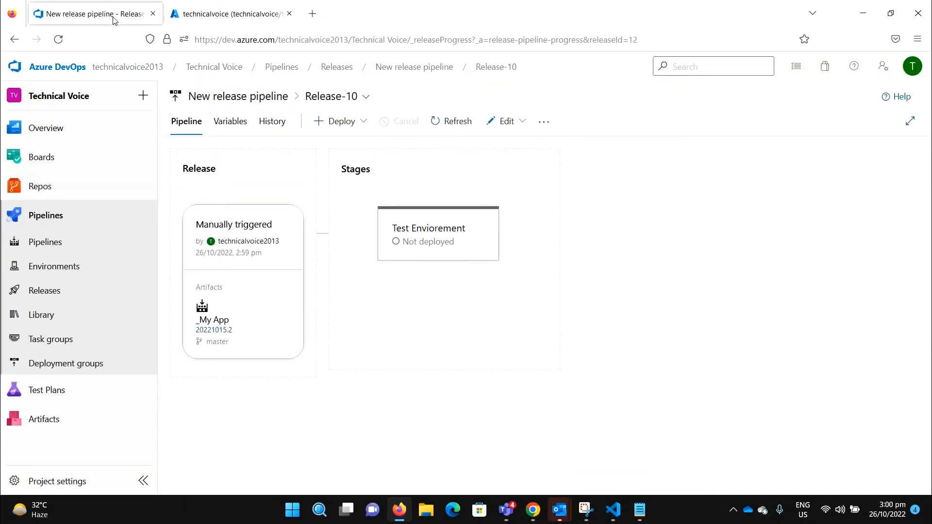
pyautogui.moveTo(422, 216)
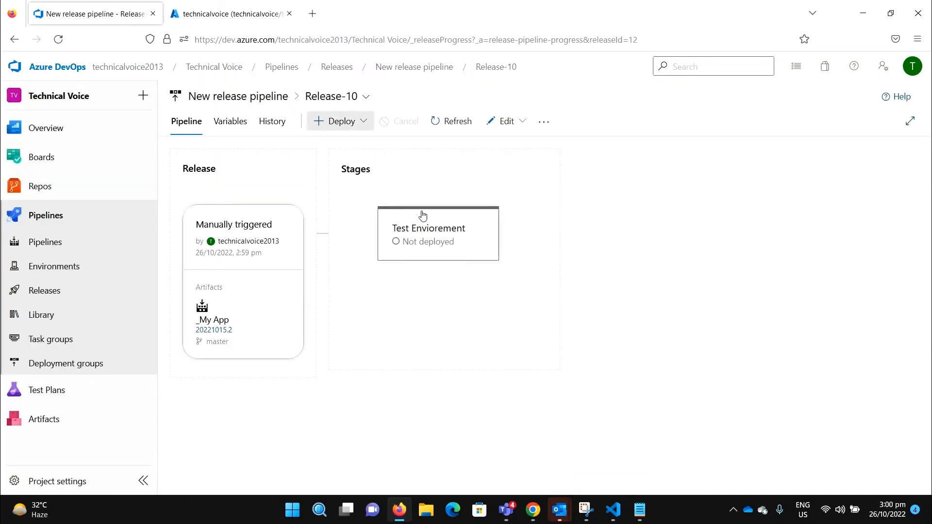
# Step: Deploy Release-10 to the Test Enviorement stage and wait for Succeeded
pyautogui.click(428, 233)
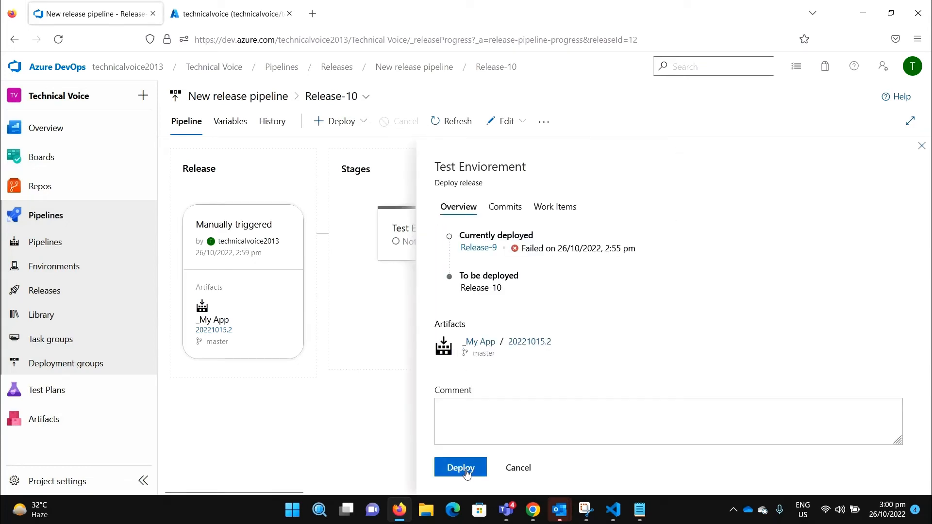
pyautogui.click(461, 467)
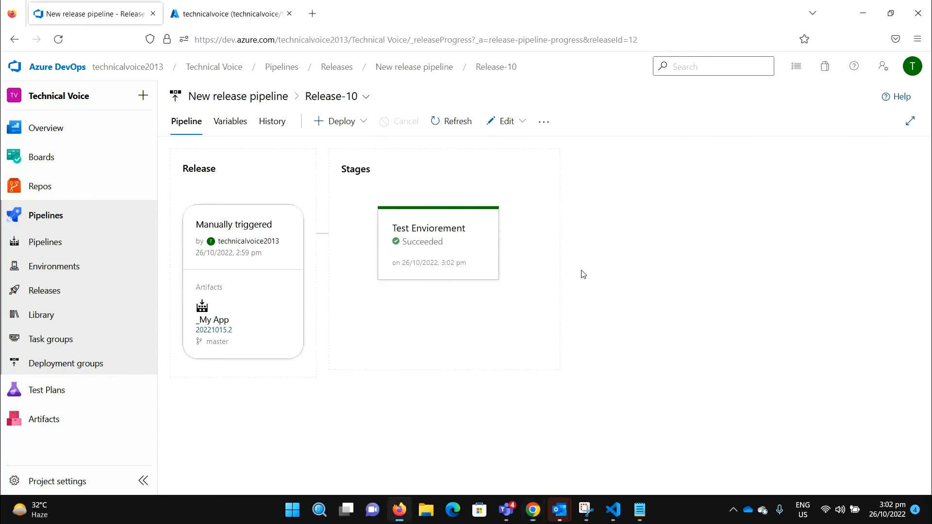
# Step: Rerun the EMPLOYEE query in the Azure query editor, returning rows 1 JOHN and 2 David
pyautogui.click(227, 14)
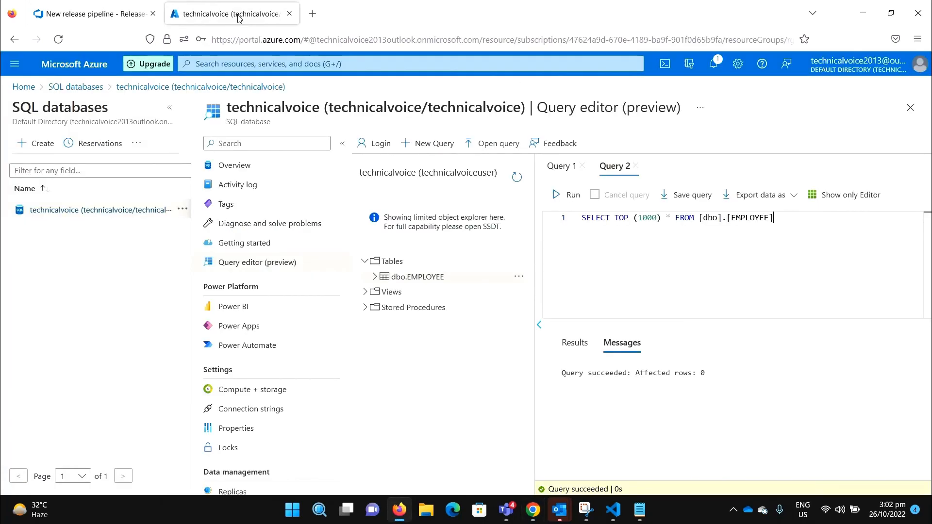
pyautogui.moveTo(648, 261)
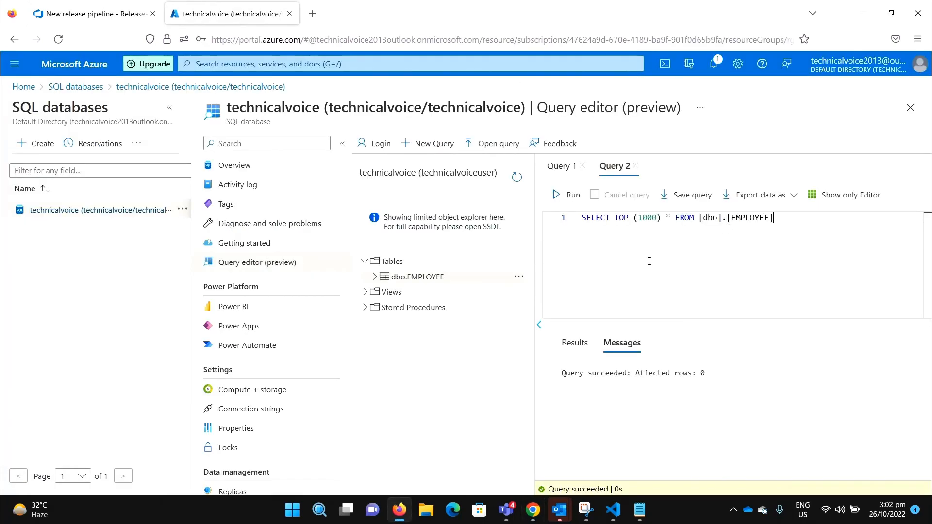
pyautogui.click(567, 194)
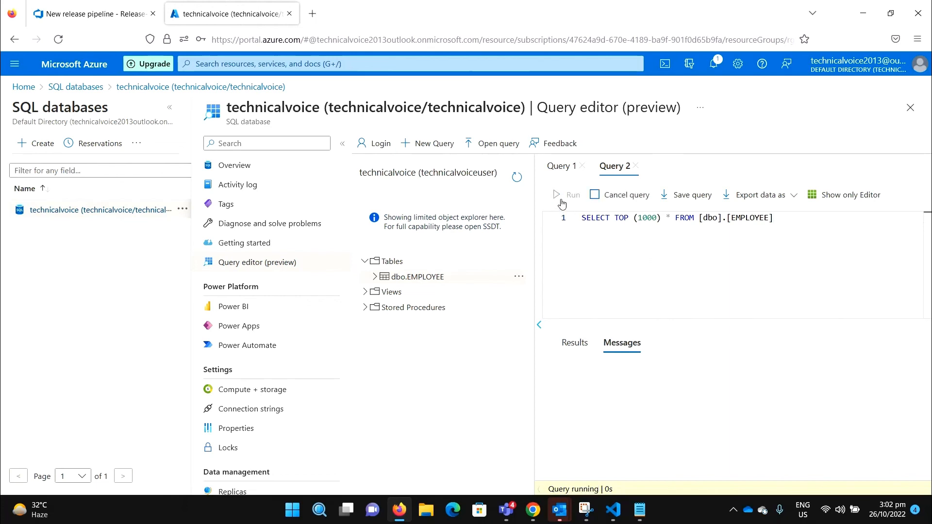
pyautogui.click(562, 194)
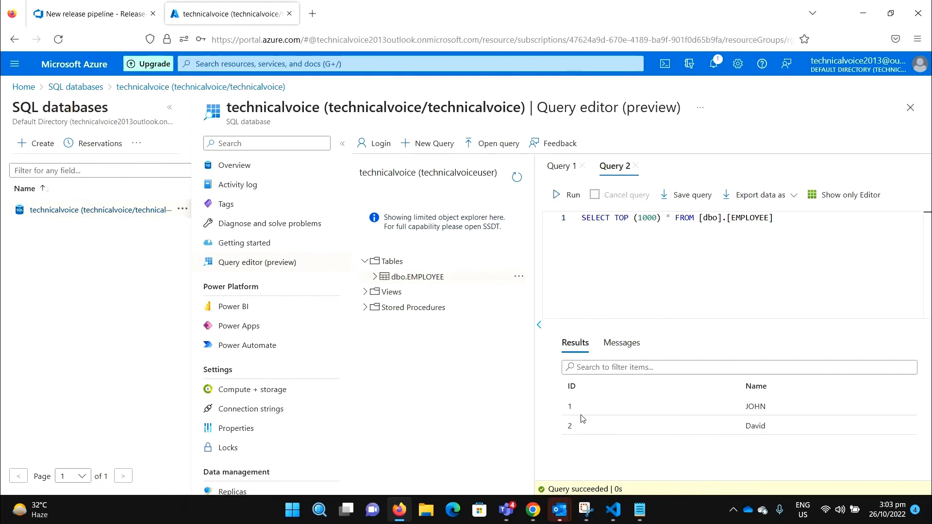